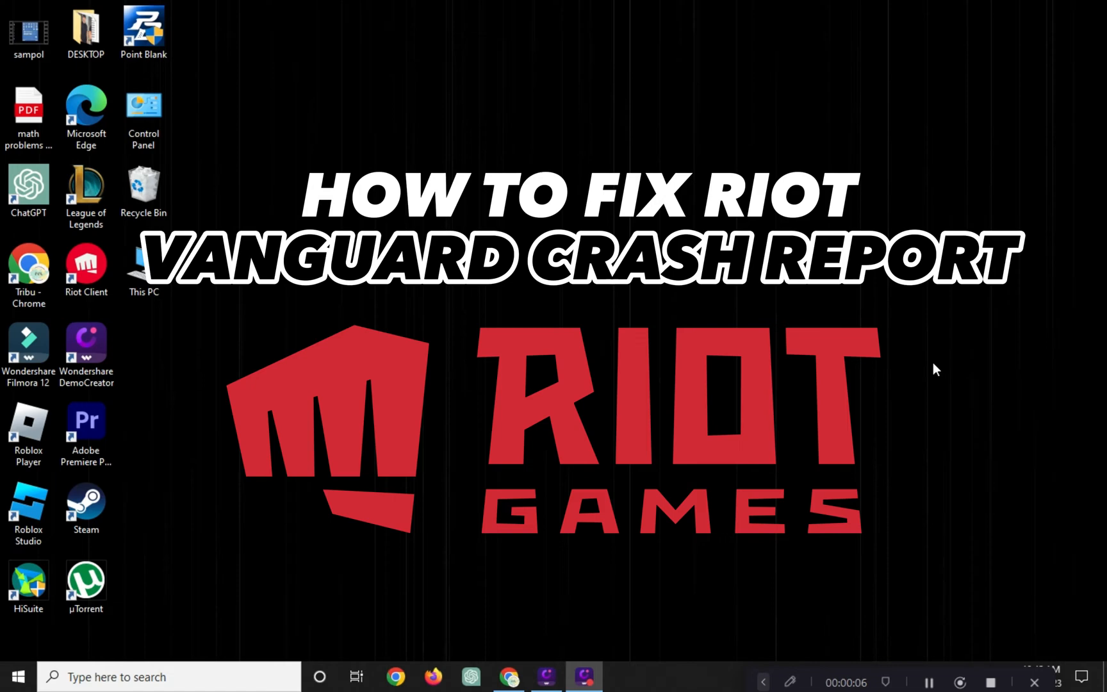
Step: Search for 'device' and launch Device Manager, showing the NVIDIA GeForce GT 710
left_click(169, 677)
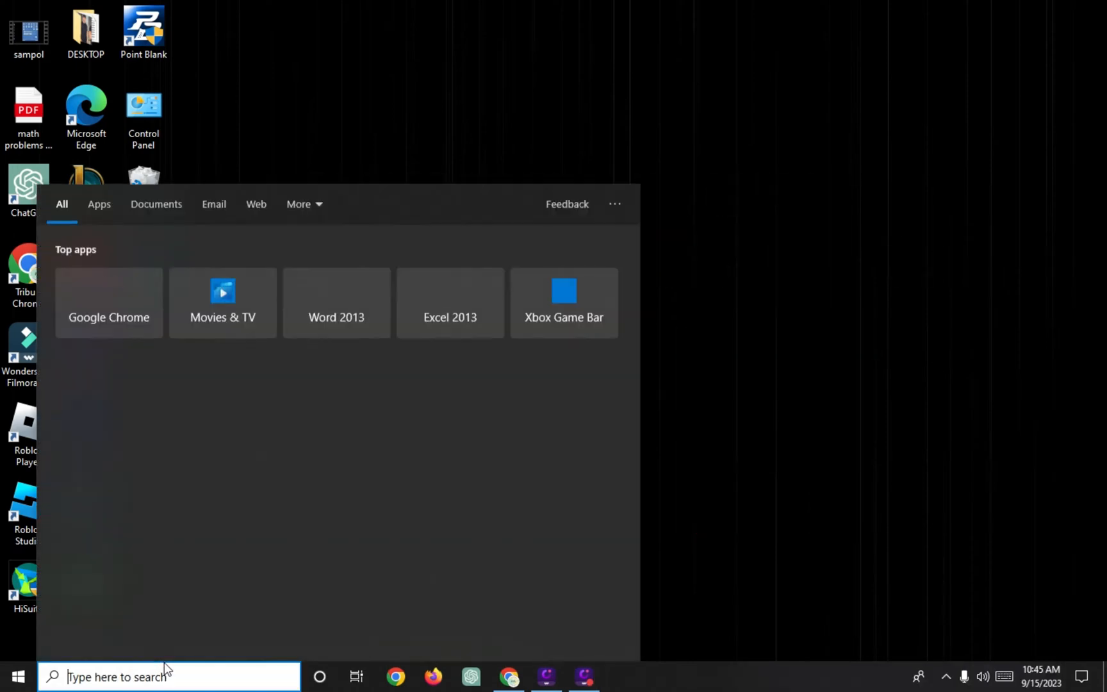
type("device")
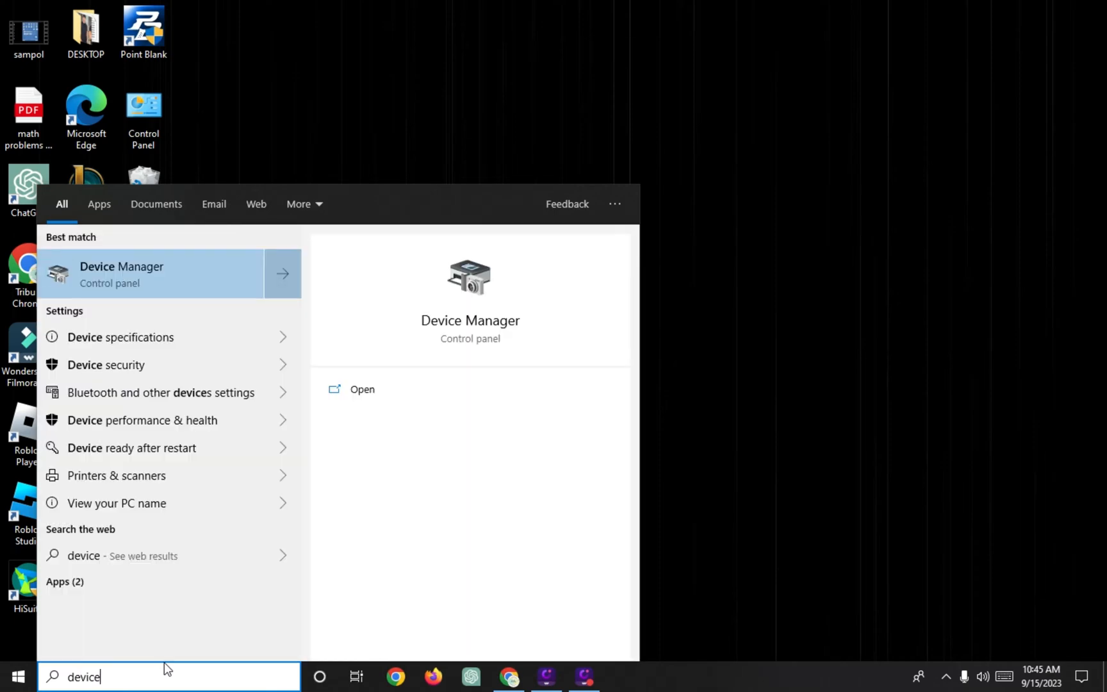
left_click(122, 275)
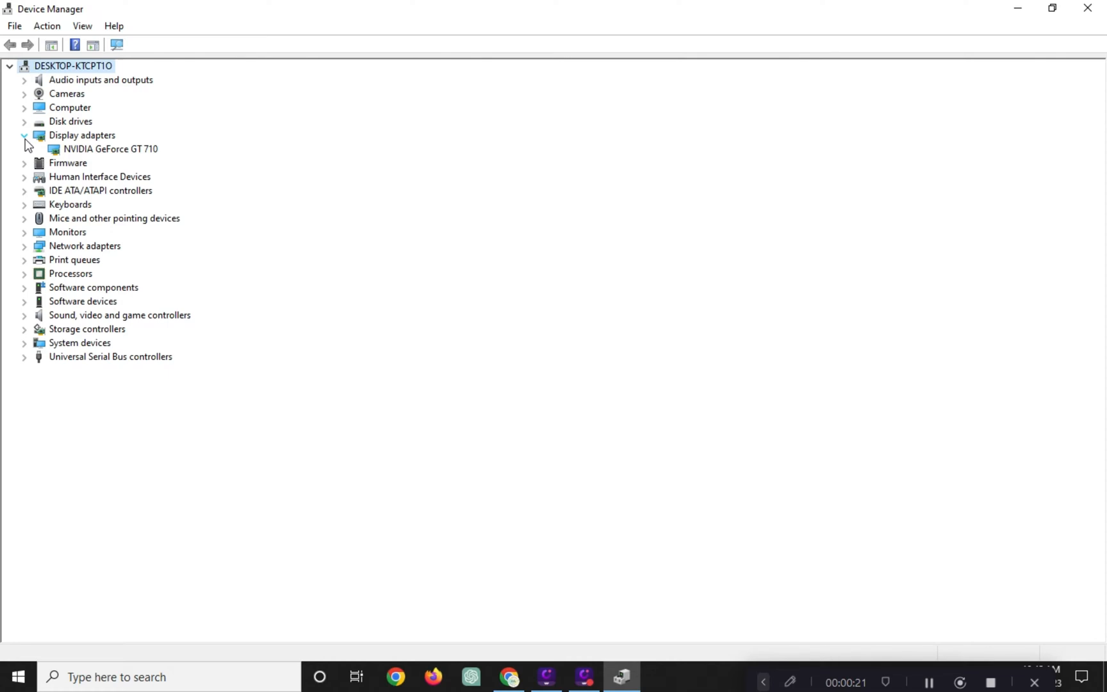
Step: Choose Update driver on the NVIDIA GeForce GT 710 display adapter
left_click(109, 149)
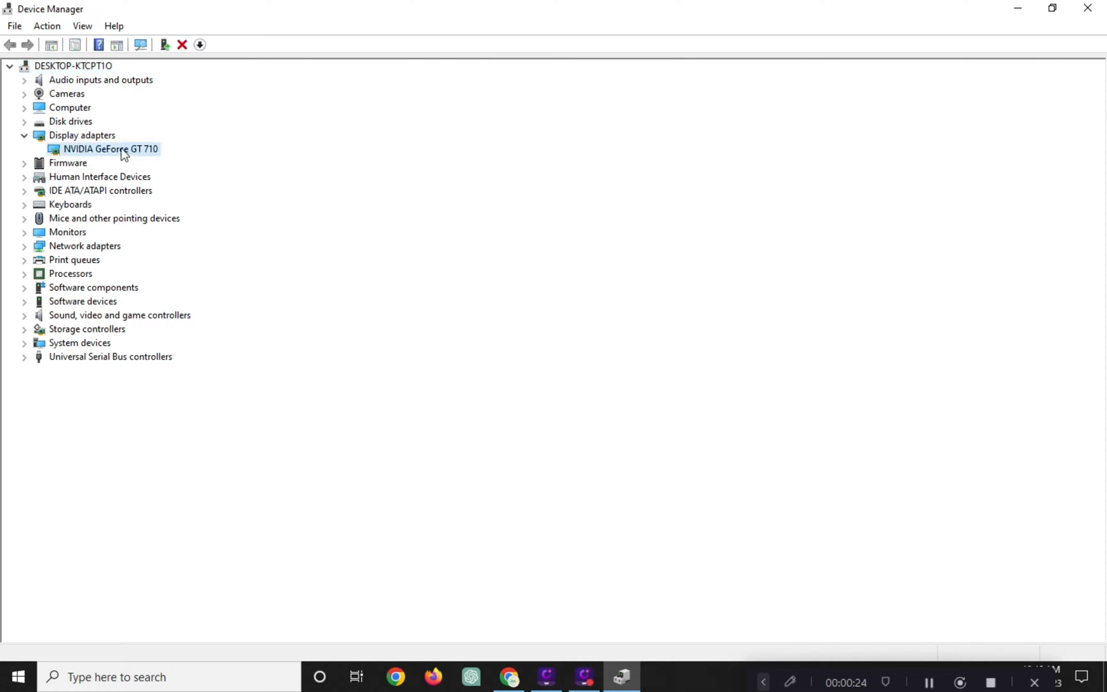
right_click(110, 149)
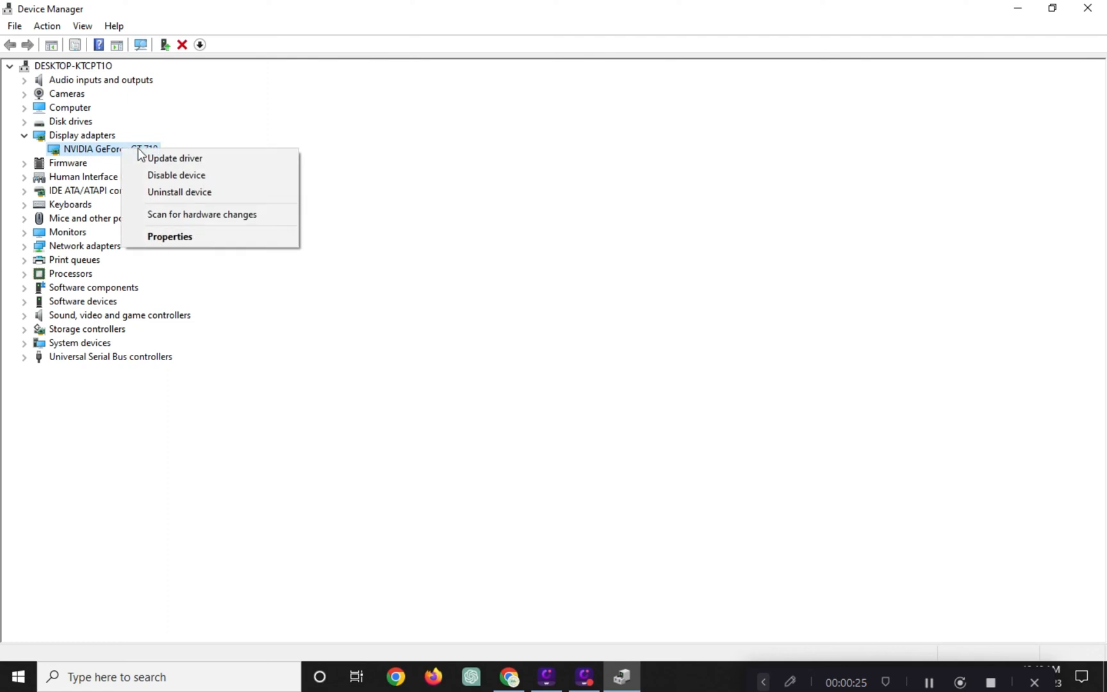
mouse_move(174, 157)
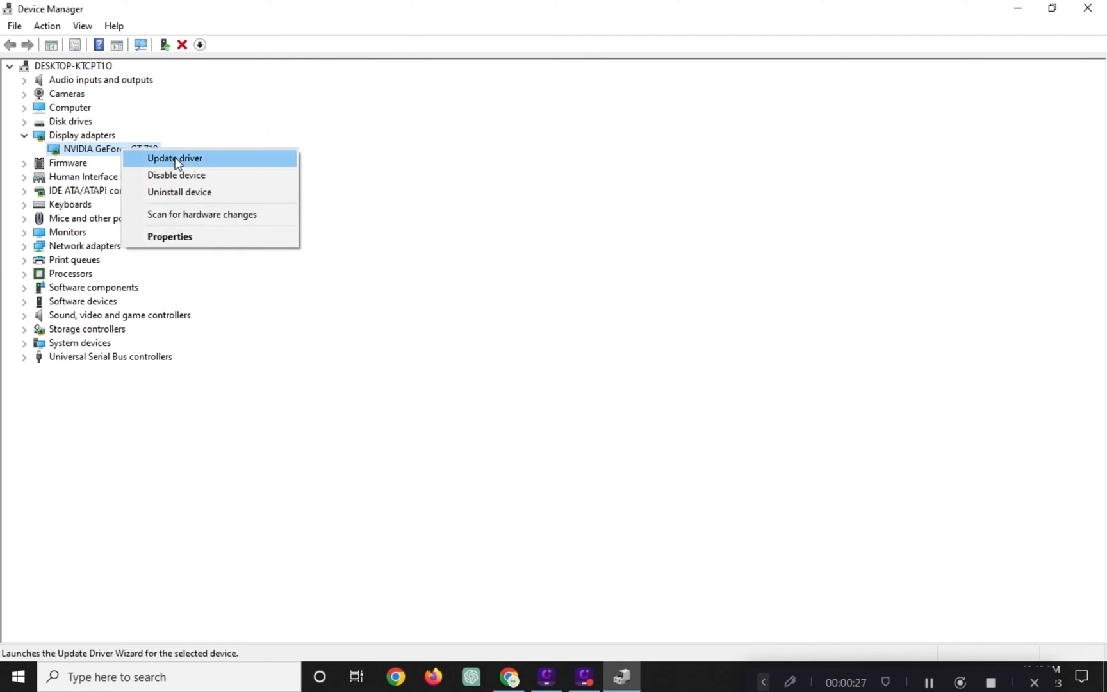
left_click(174, 157)
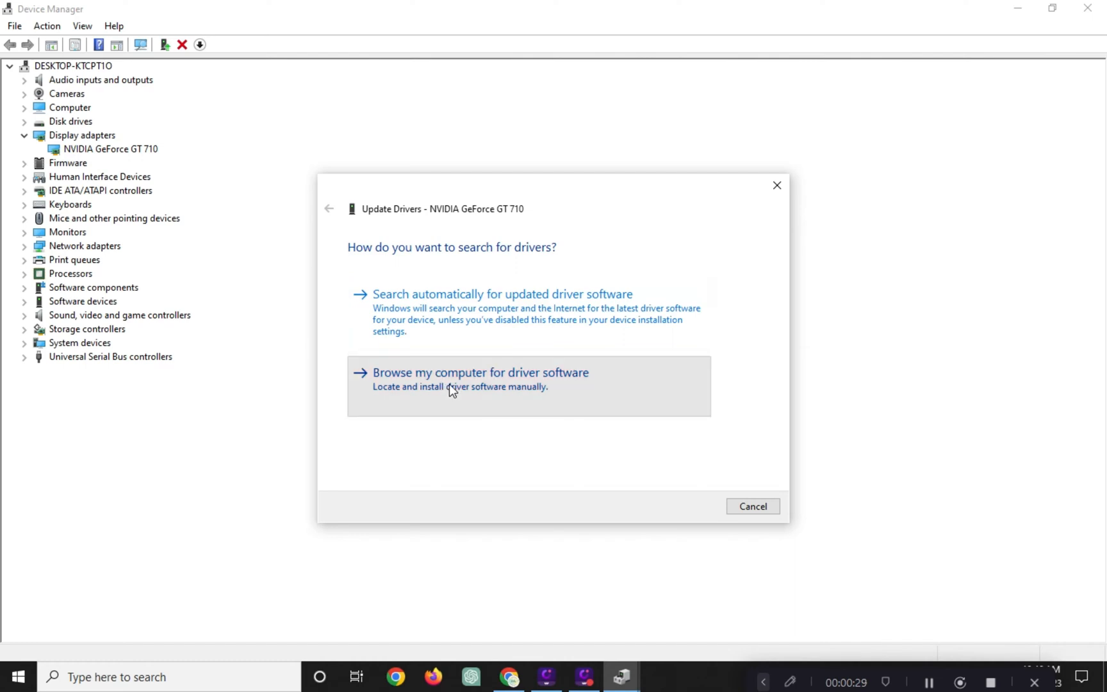
Step: Browse the computer's driver list, select NVIDIA GeForce GT 710, then cancel the wizard
left_click(481, 373)
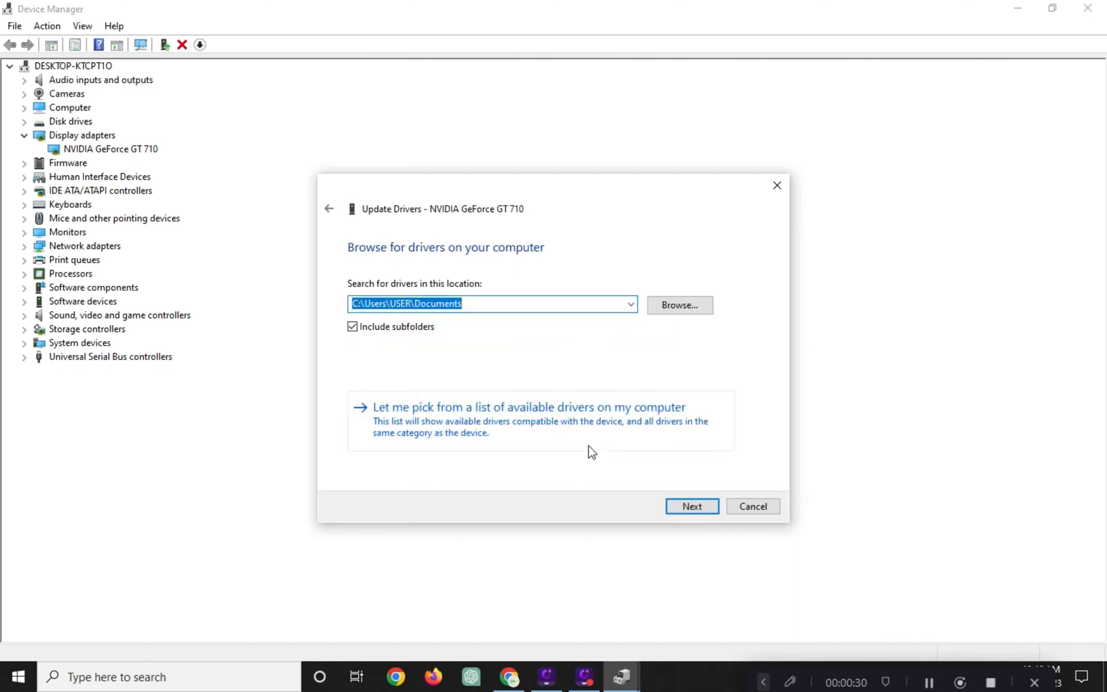
left_click(528, 407)
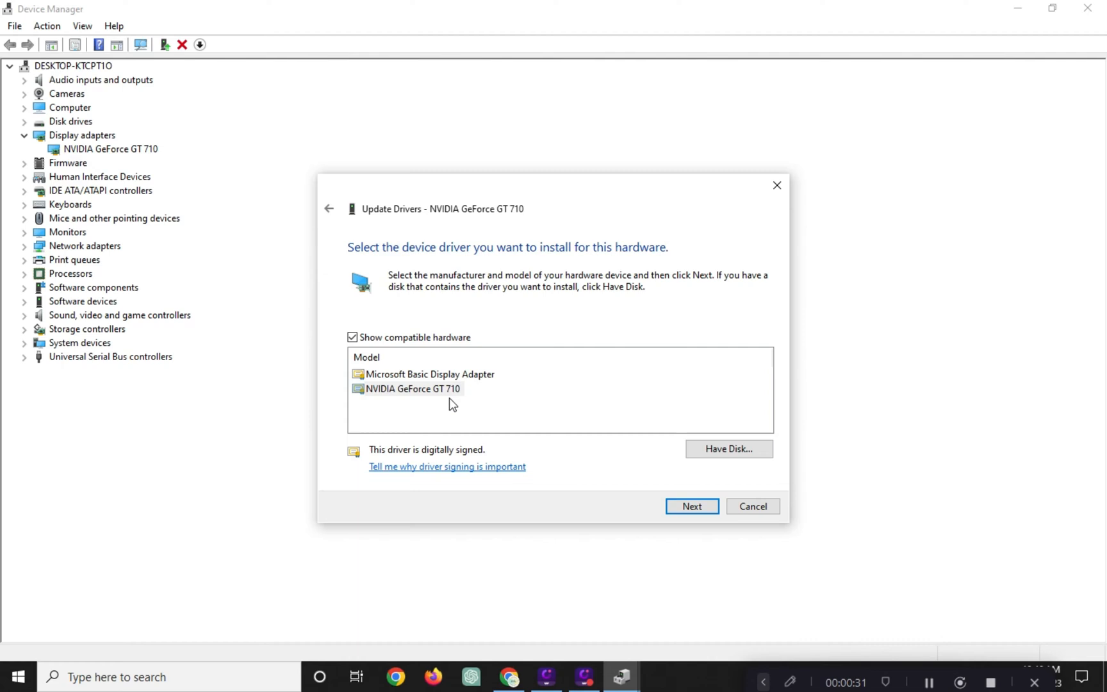
left_click(414, 389)
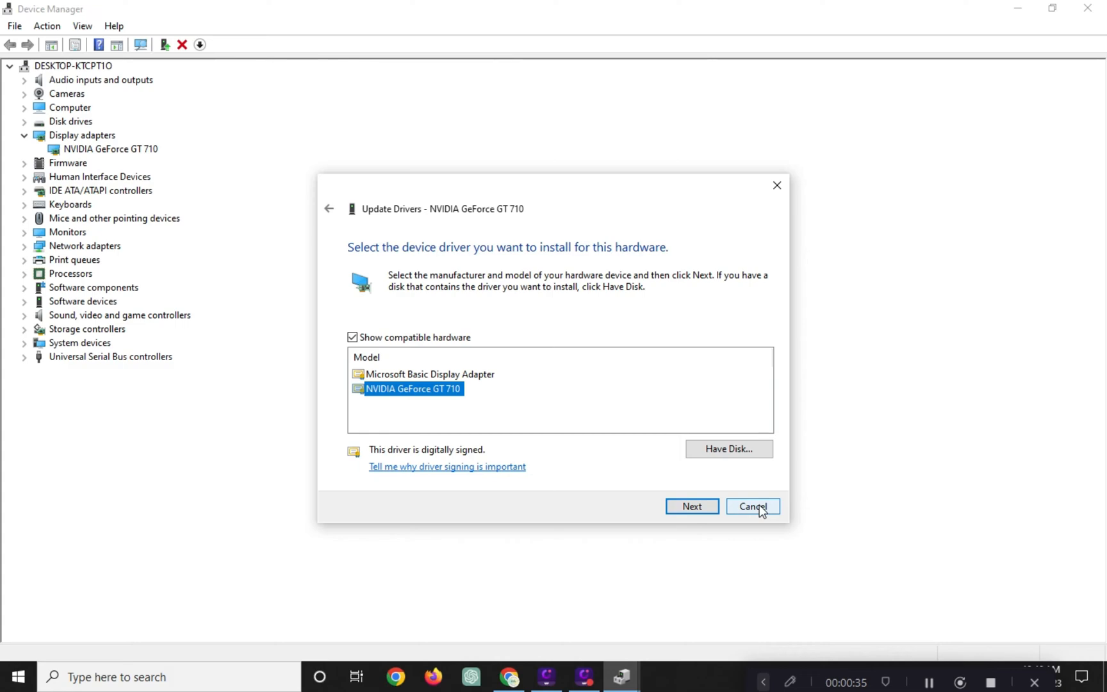
left_click(751, 506)
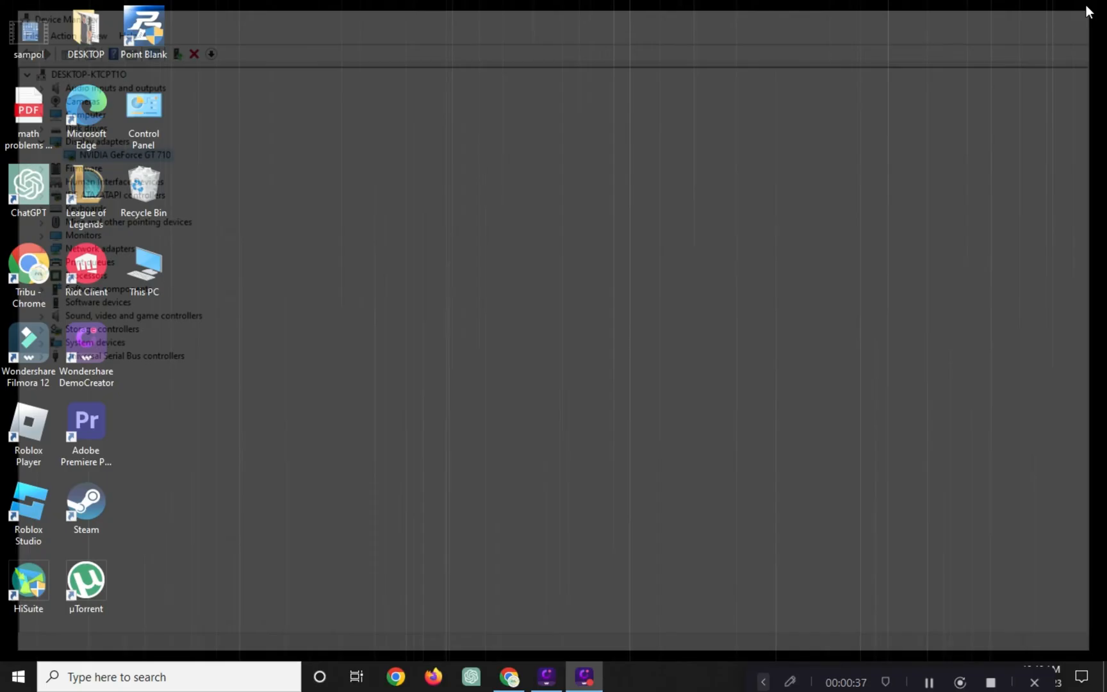
Step: Search 'window fe' and open Turn Windows features on or off
left_click(170, 677)
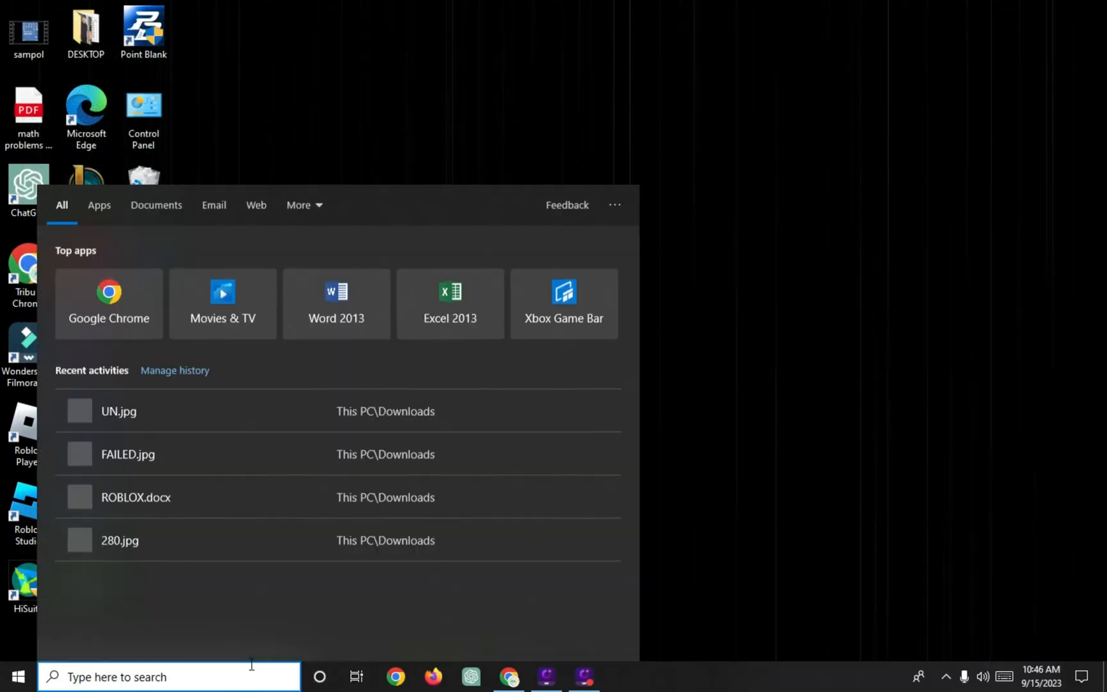
type("windows Security")
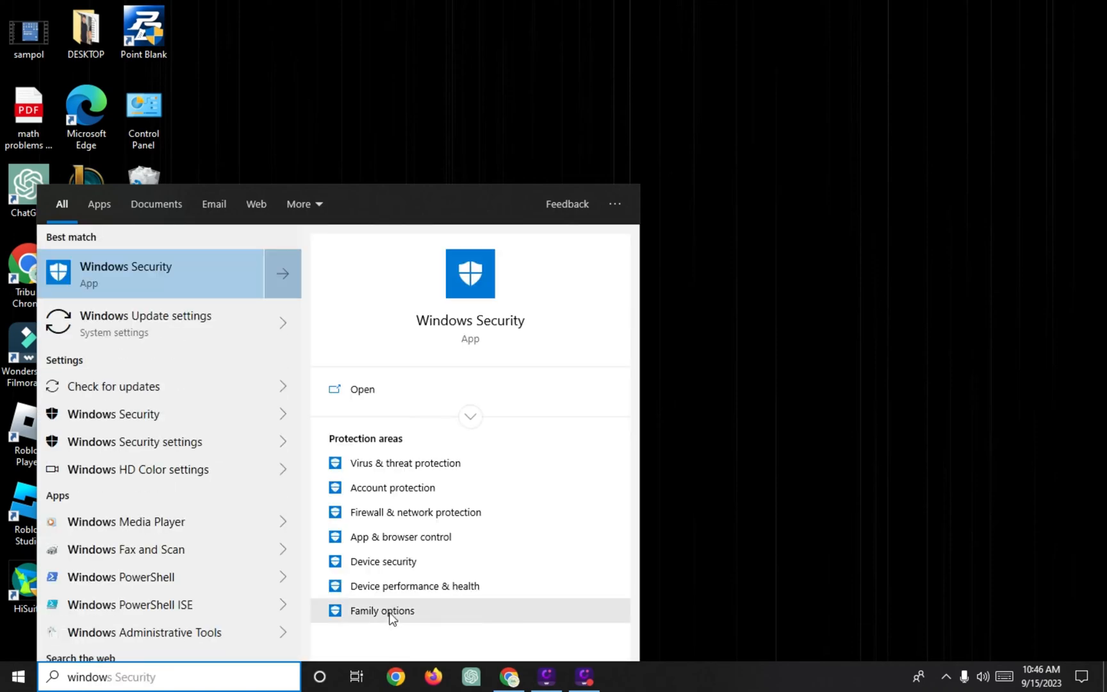
type("window fea")
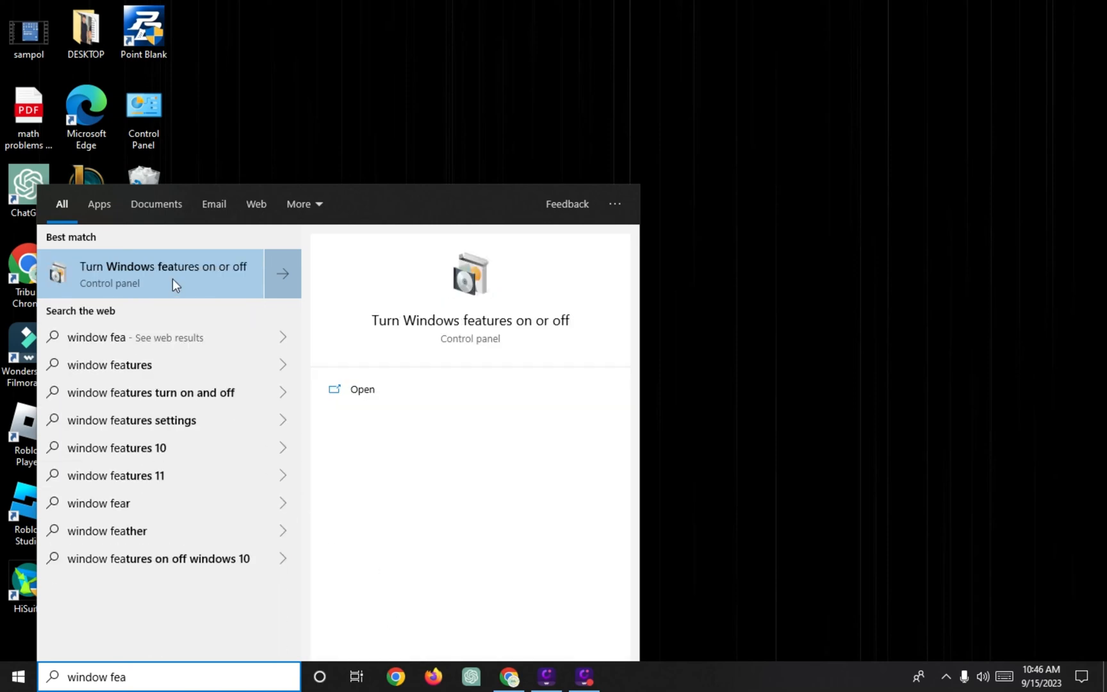
left_click(163, 274)
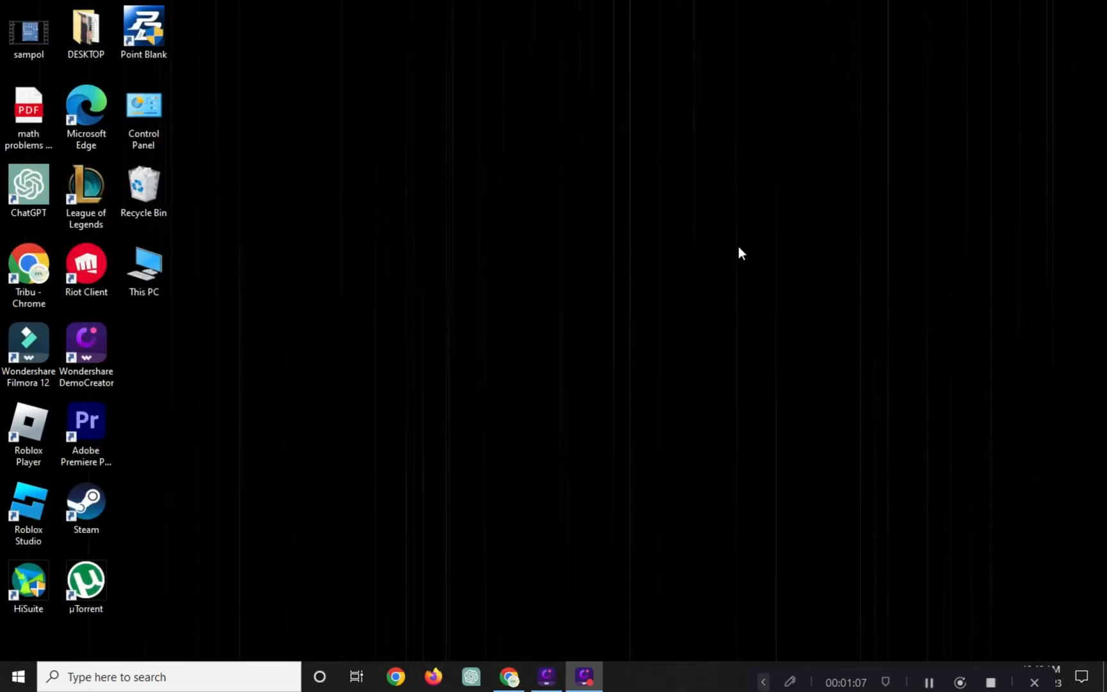
mouse_move(55, 653)
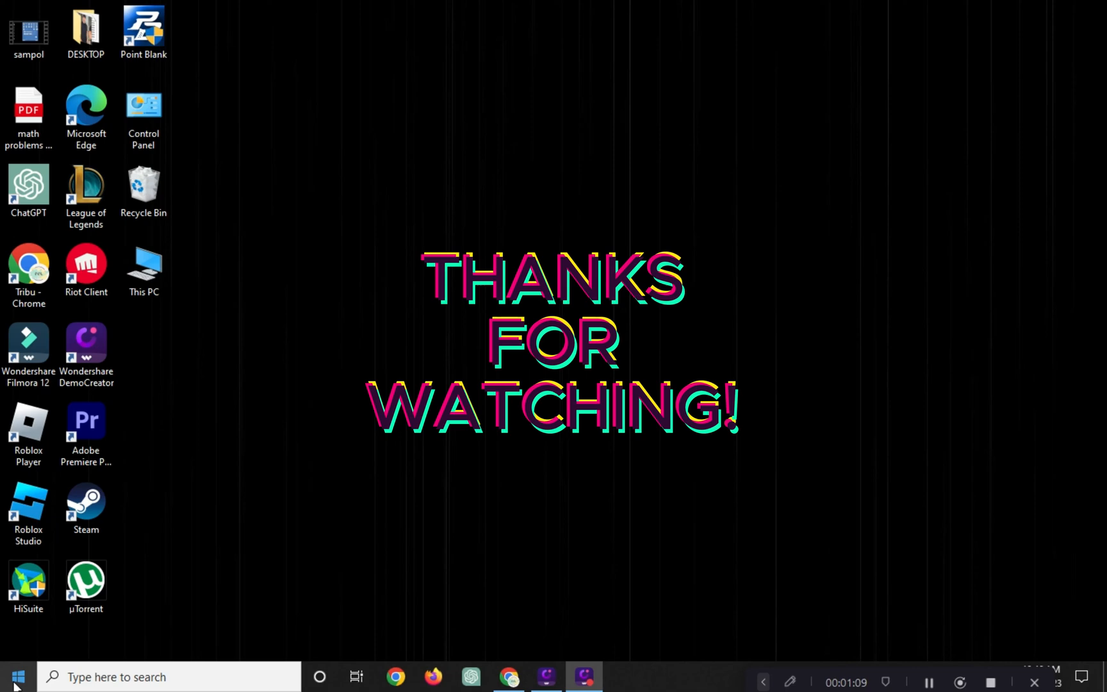
Step: Show the Start menu's Sleep, Shut down and Restart power options
left_click(16, 676)
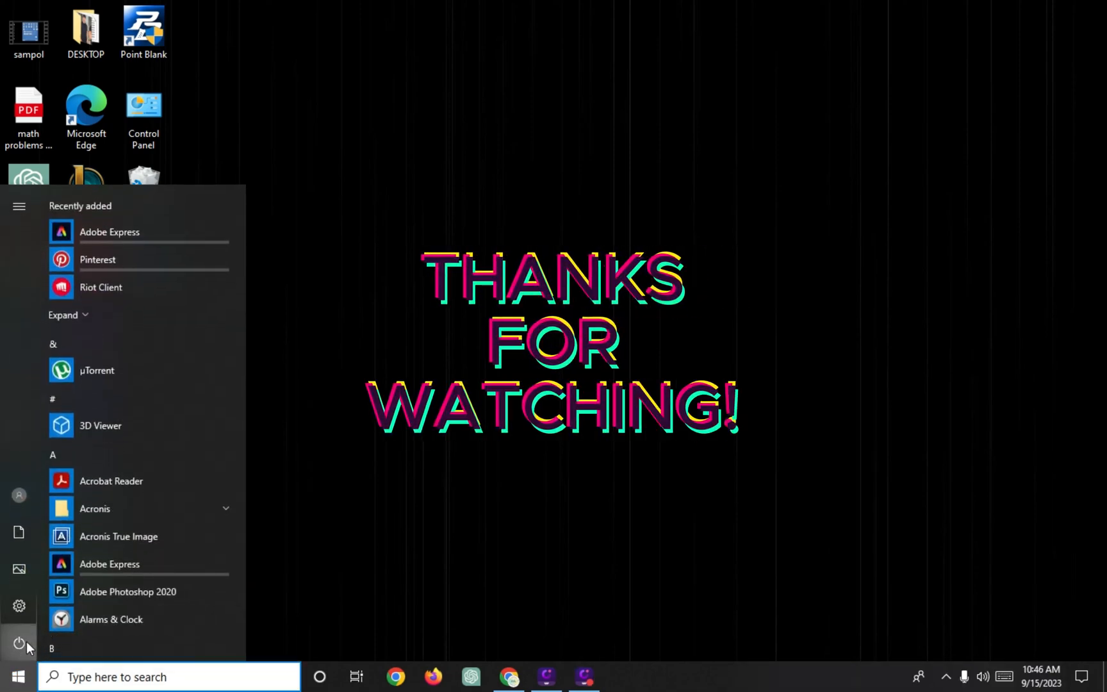
left_click(19, 644)
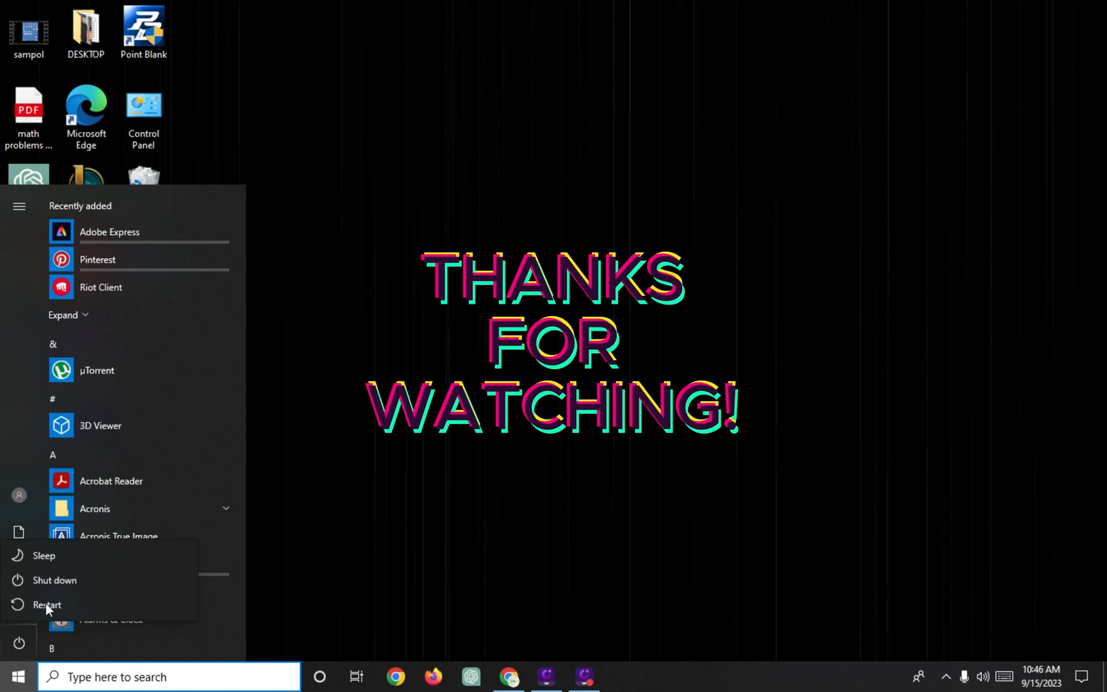